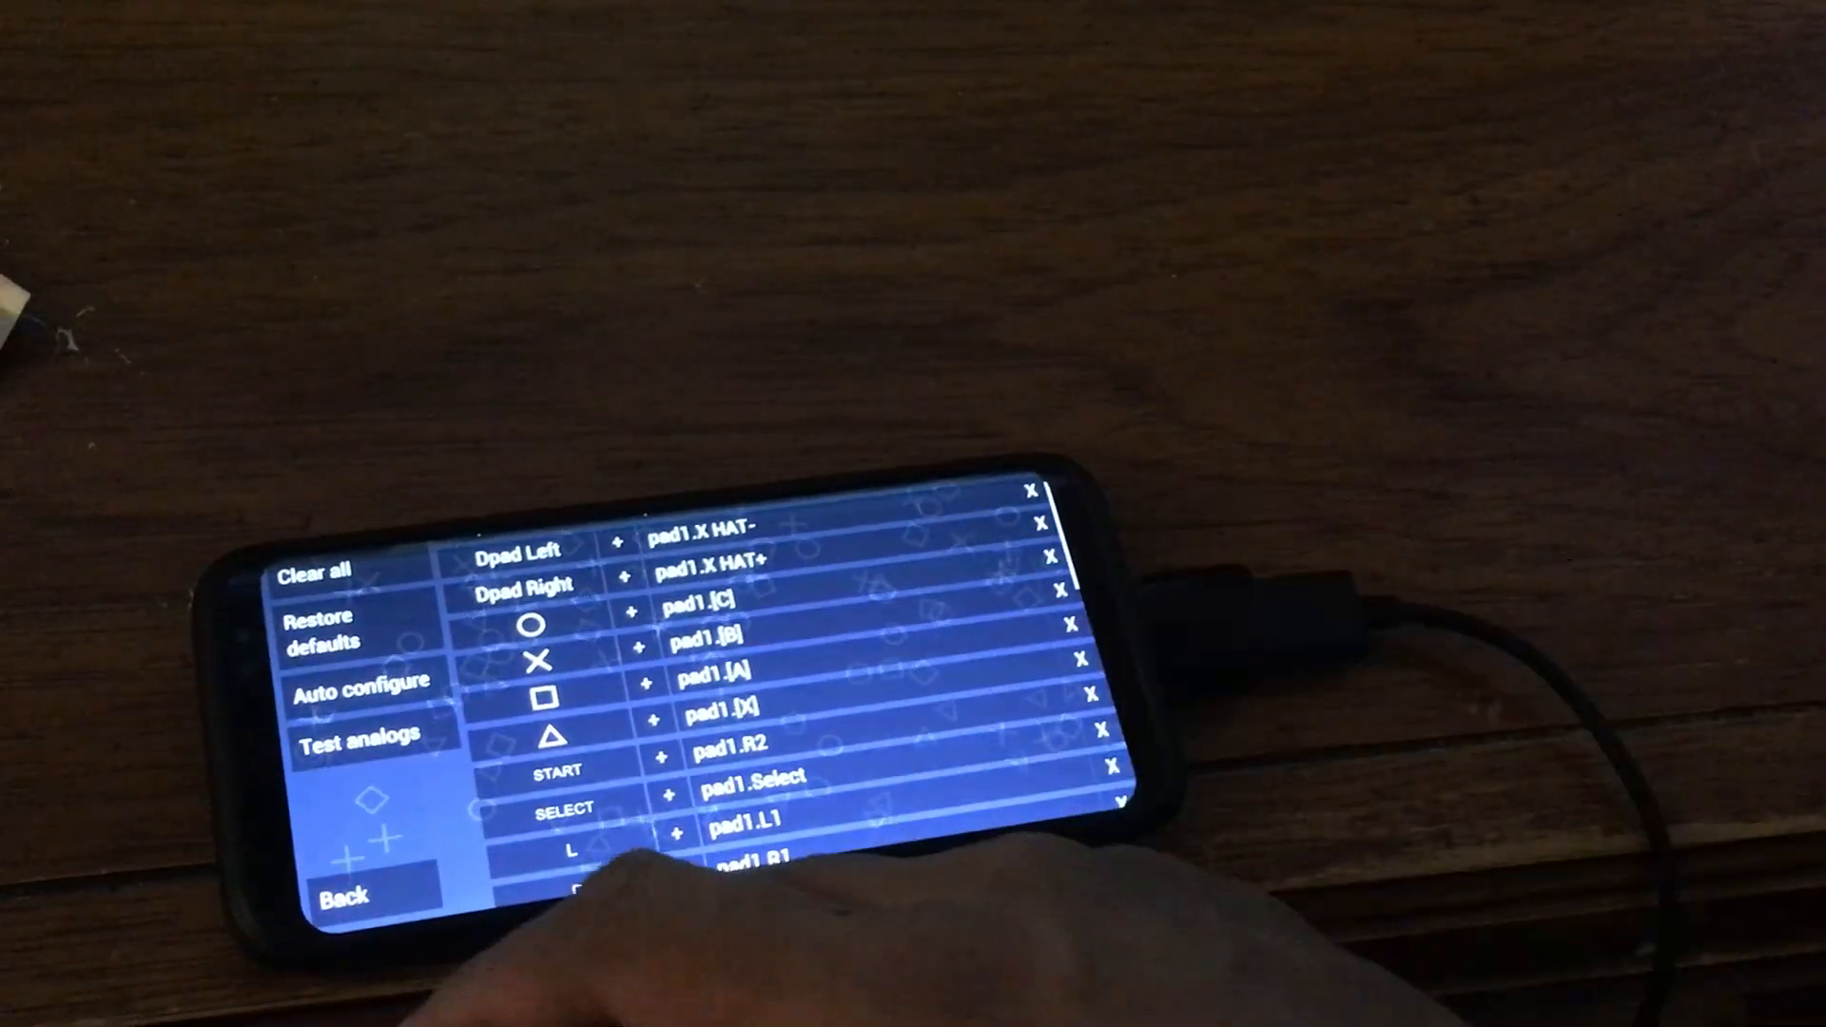
scroll(down, 3)
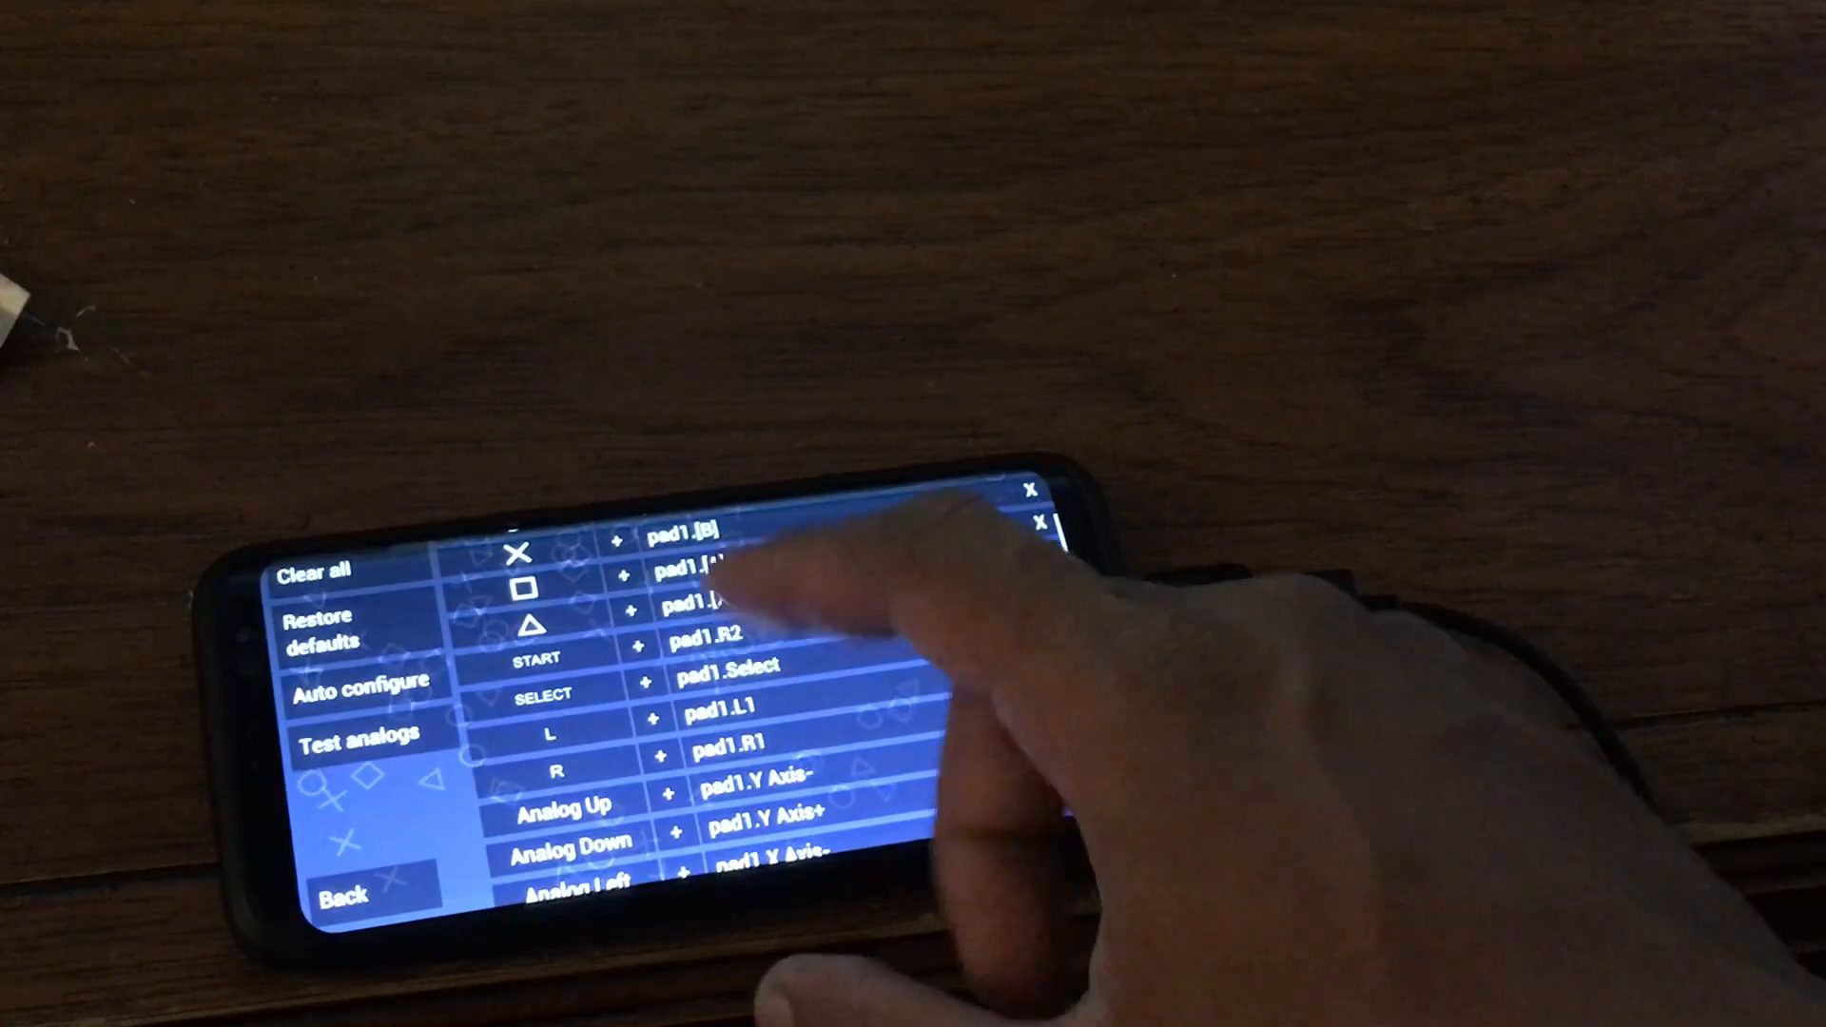